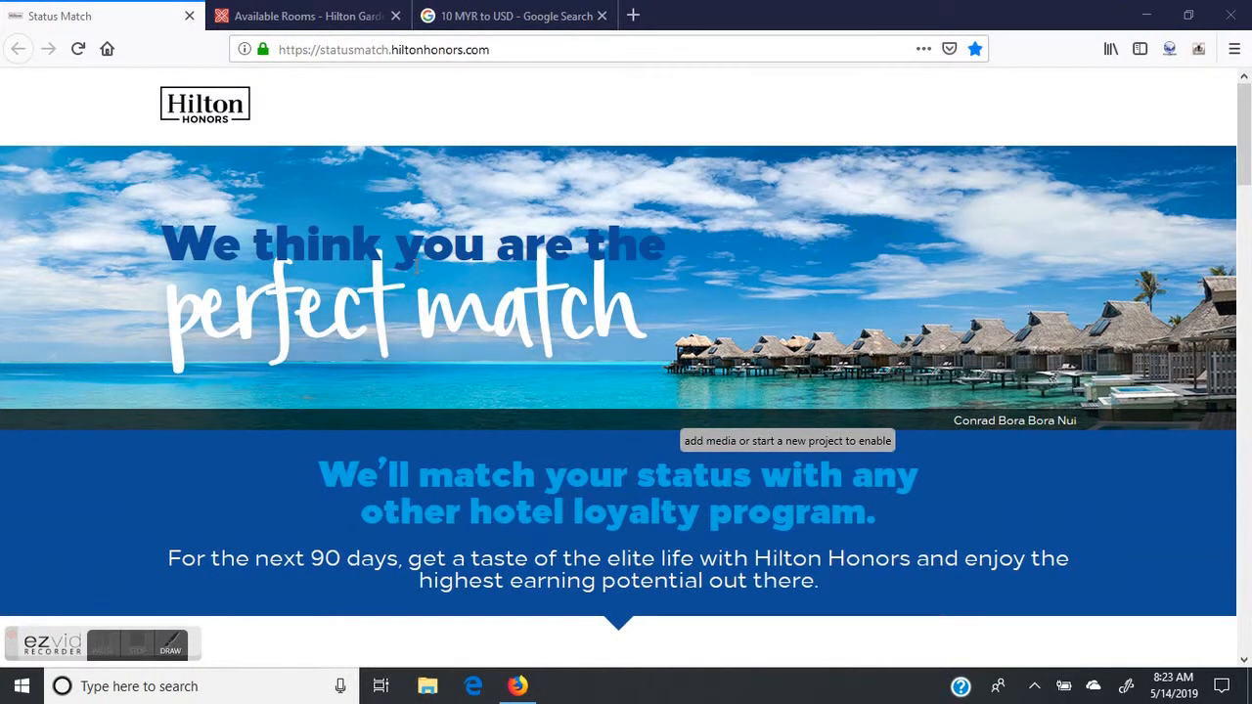
# Scroll through the current page reviewing the Hilton Garden Inn Kuala Lumpur listing.
pyautogui.scroll(-3)
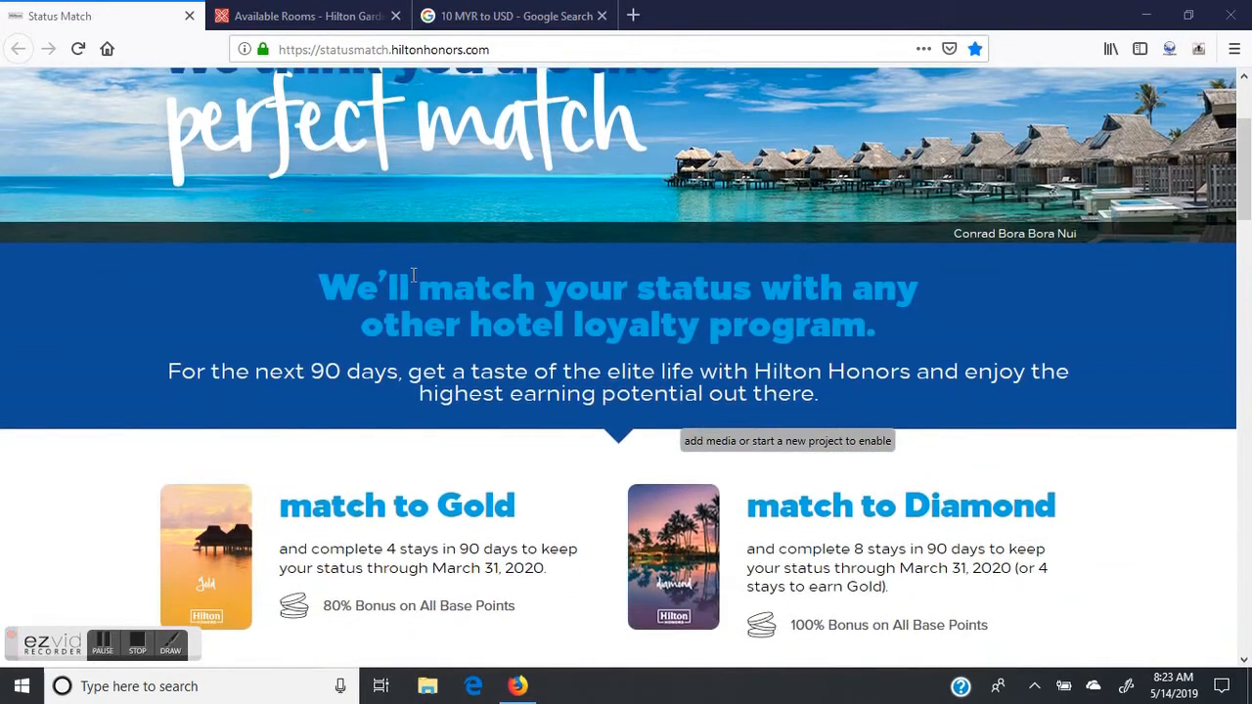
pyautogui.scroll(-3)
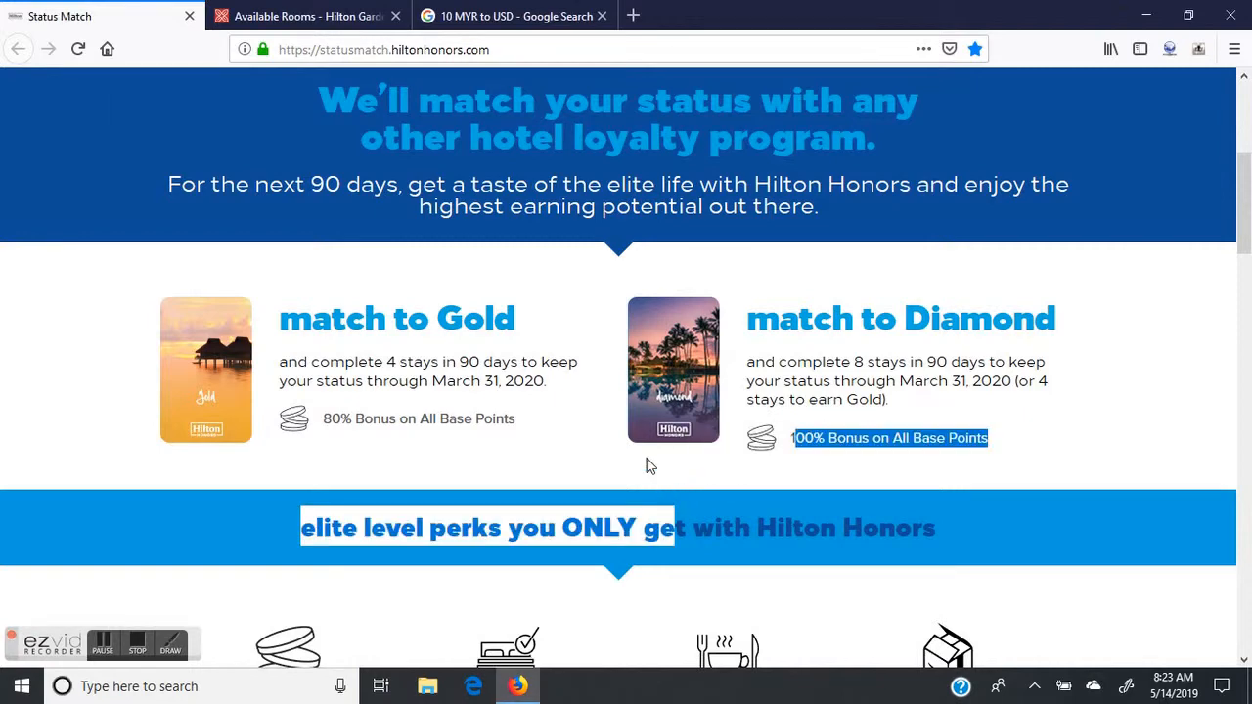
pyautogui.scroll(3)
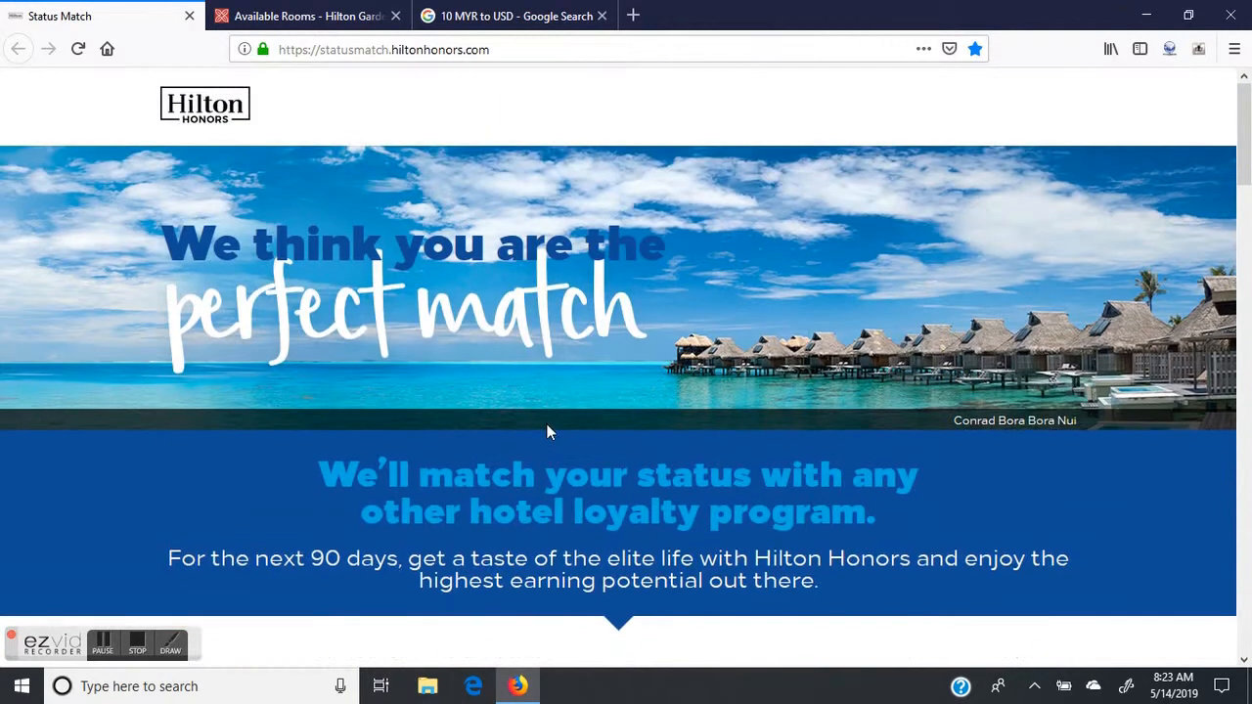
pyautogui.scroll(-3)
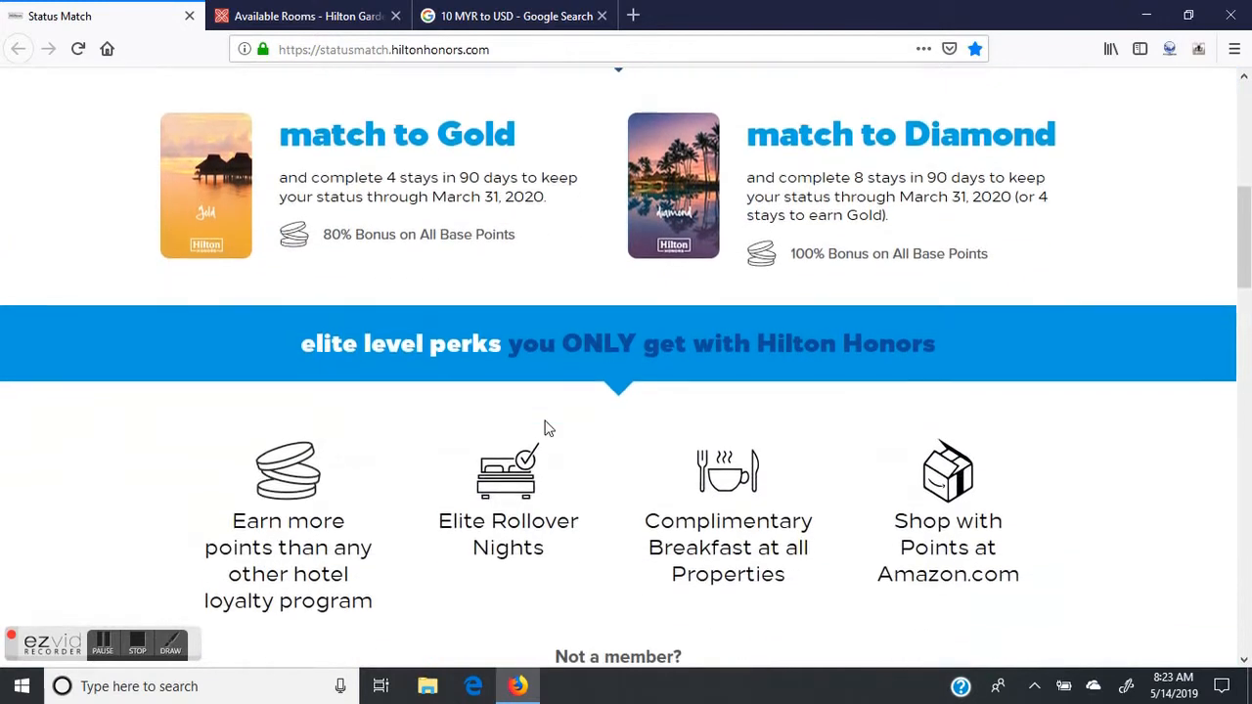
pyautogui.scroll(-3)
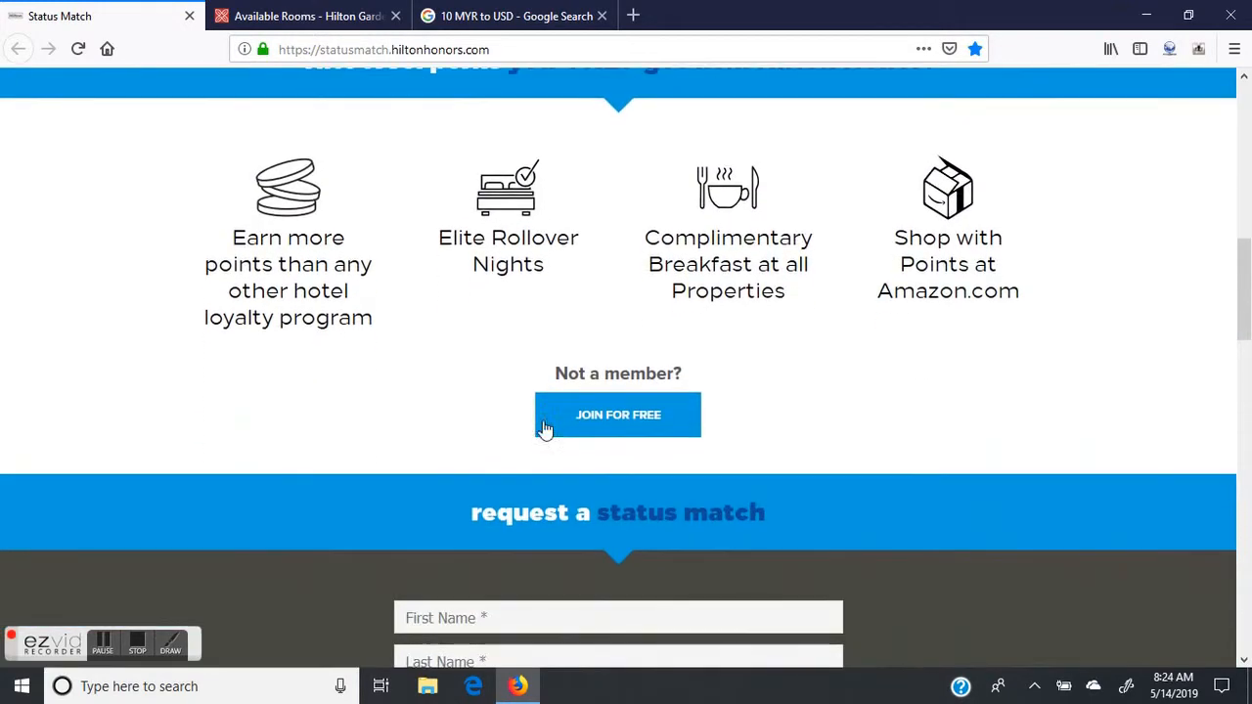
pyautogui.scroll(-3)
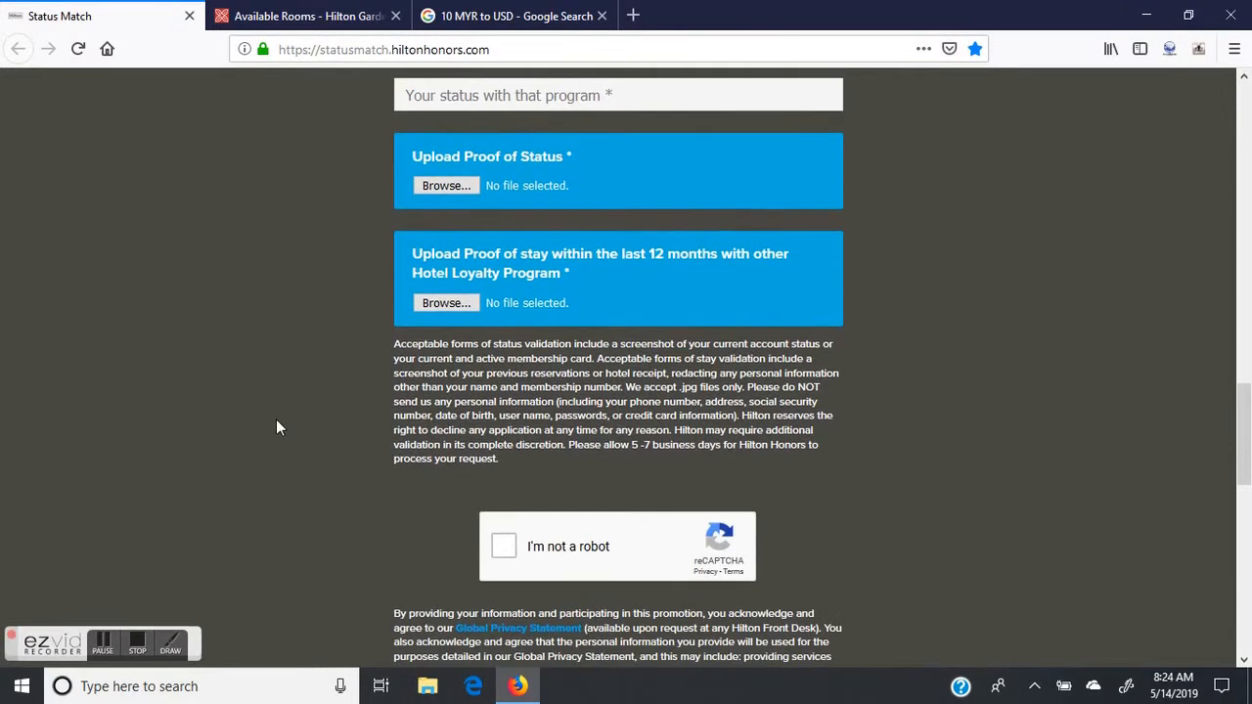
pyautogui.scroll(-3)
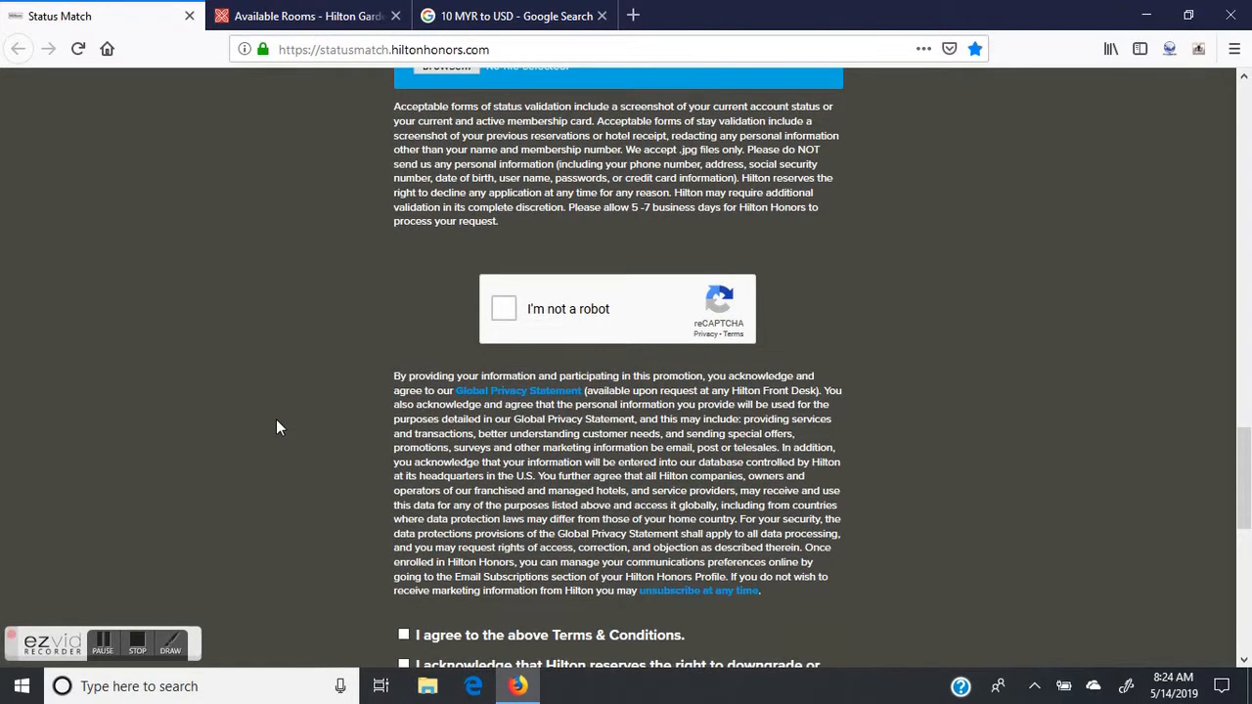
pyautogui.scroll(-3)
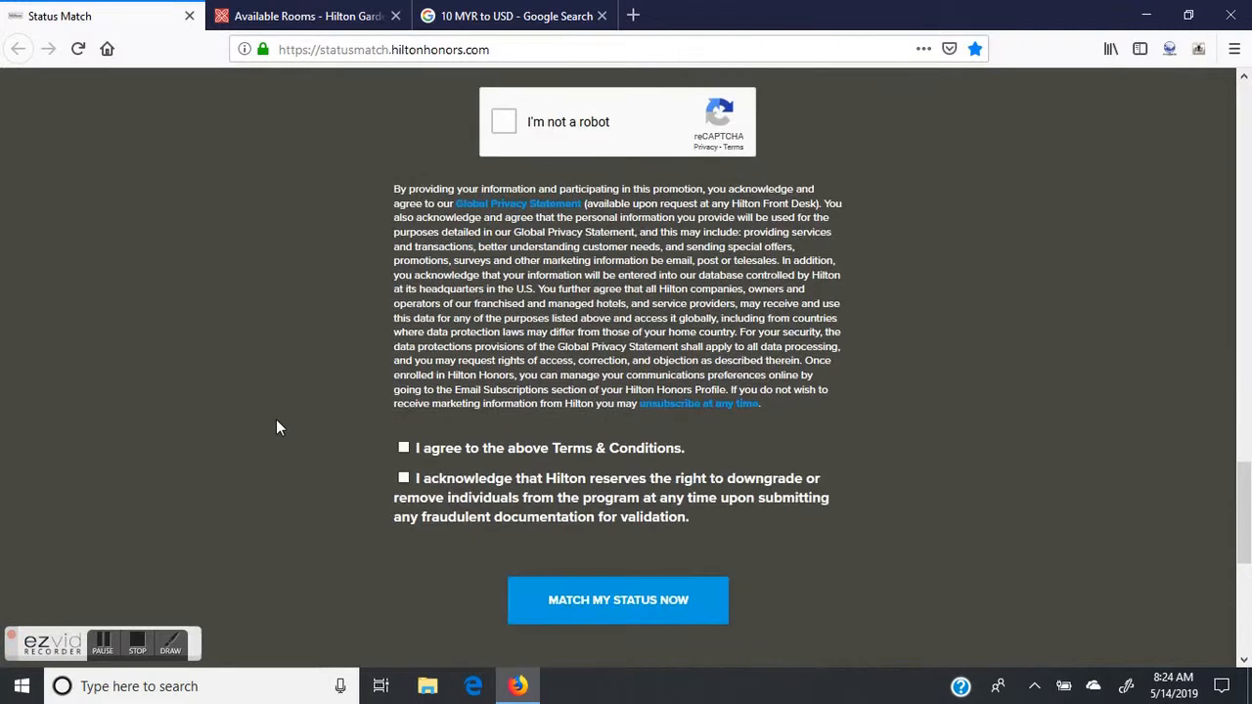
pyautogui.scroll(-3)
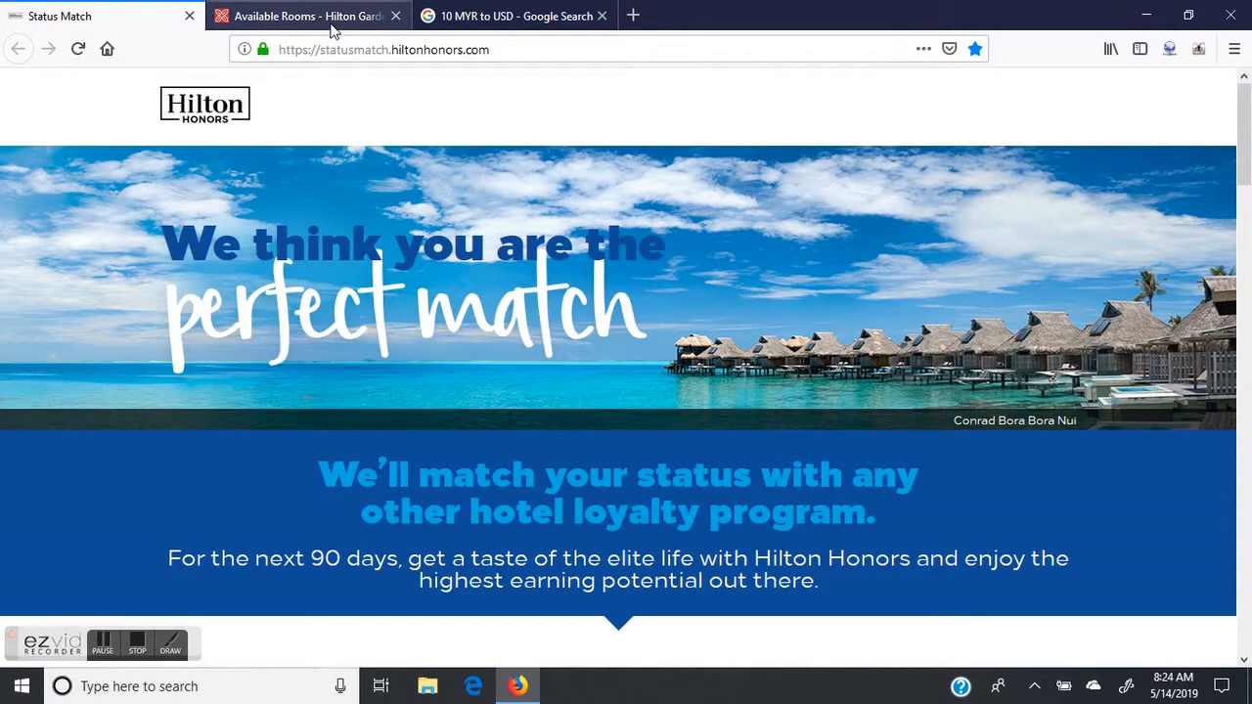
# Switch to the hotel's Available Rooms page showing the single room at RM 95 nightly.
pyautogui.click(310, 16)
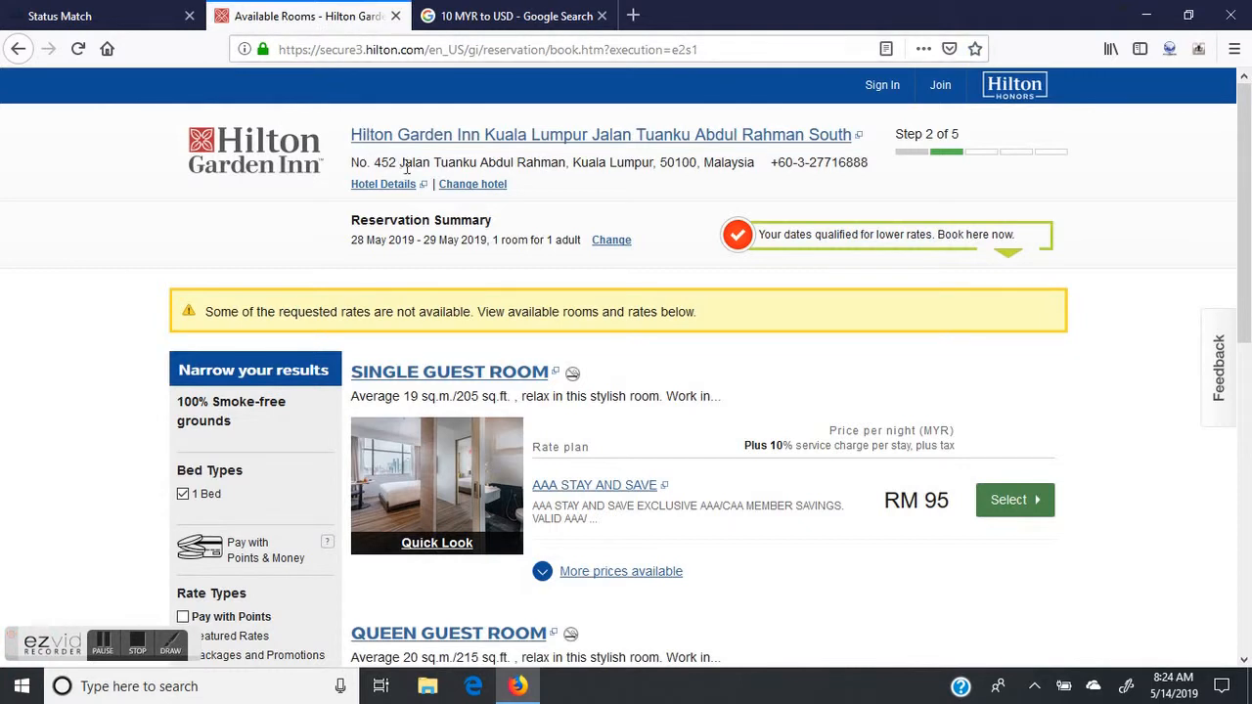
pyautogui.moveTo(865, 485)
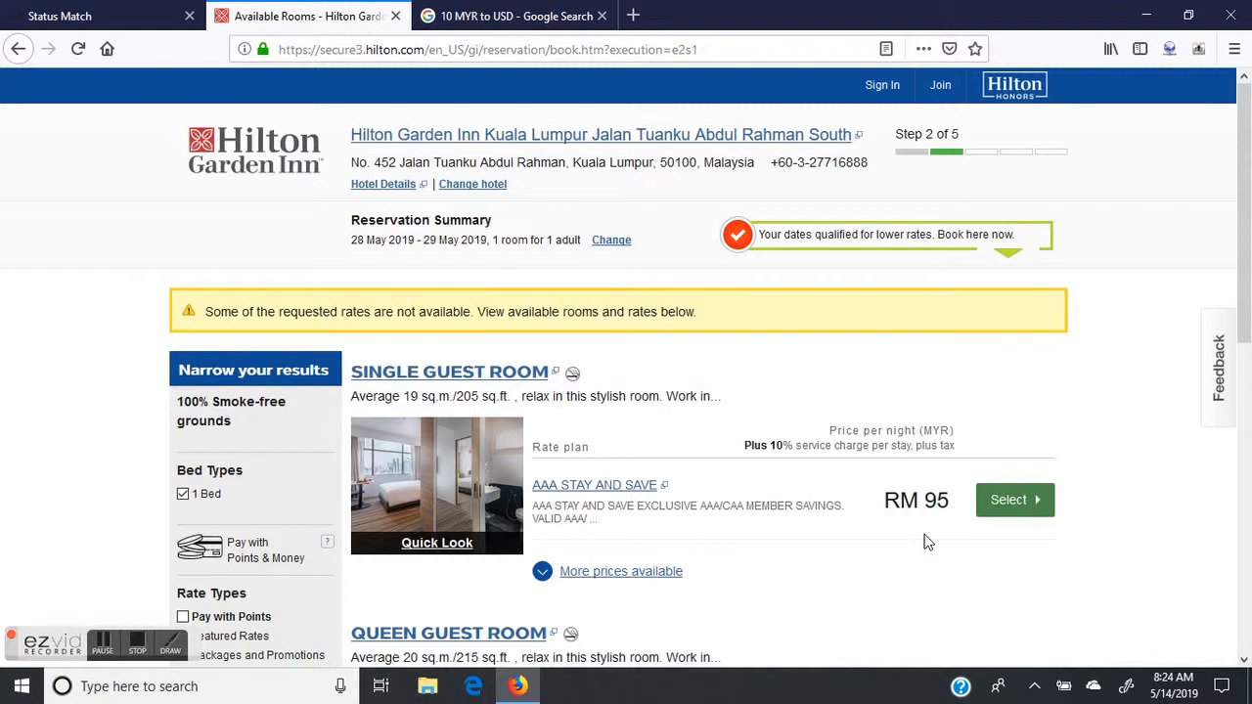
pyautogui.moveTo(845, 468)
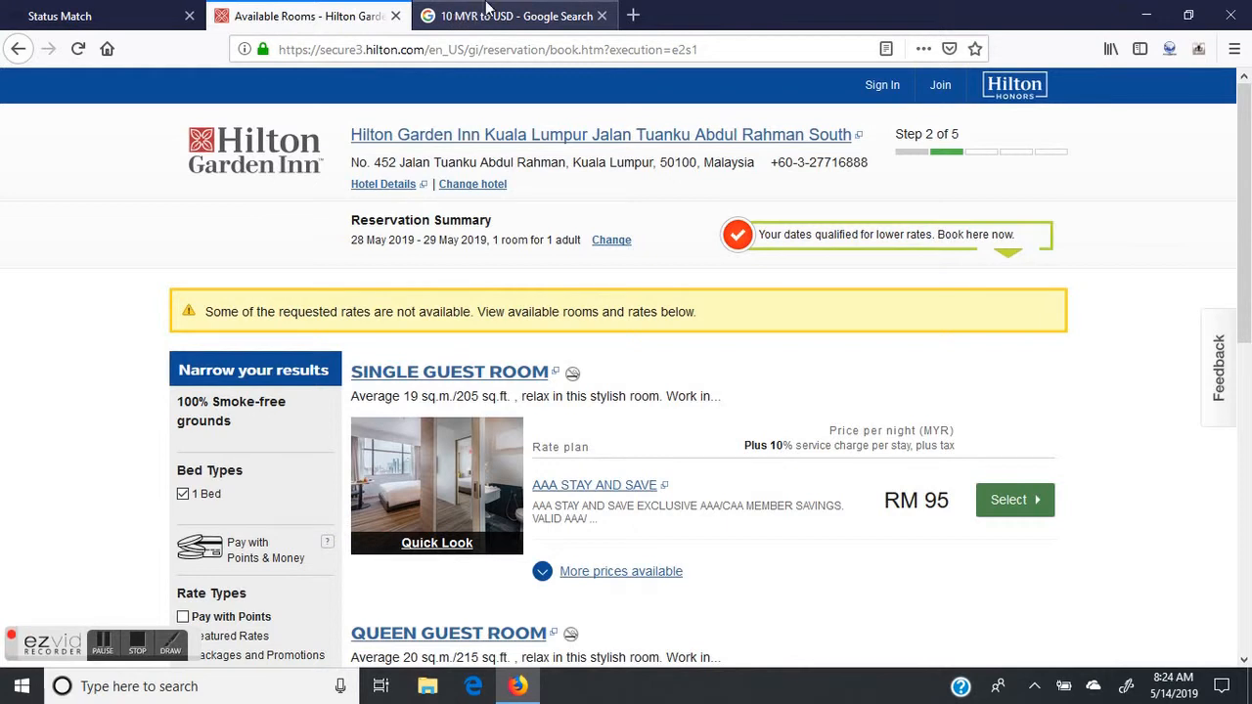
pyautogui.scroll(-3)
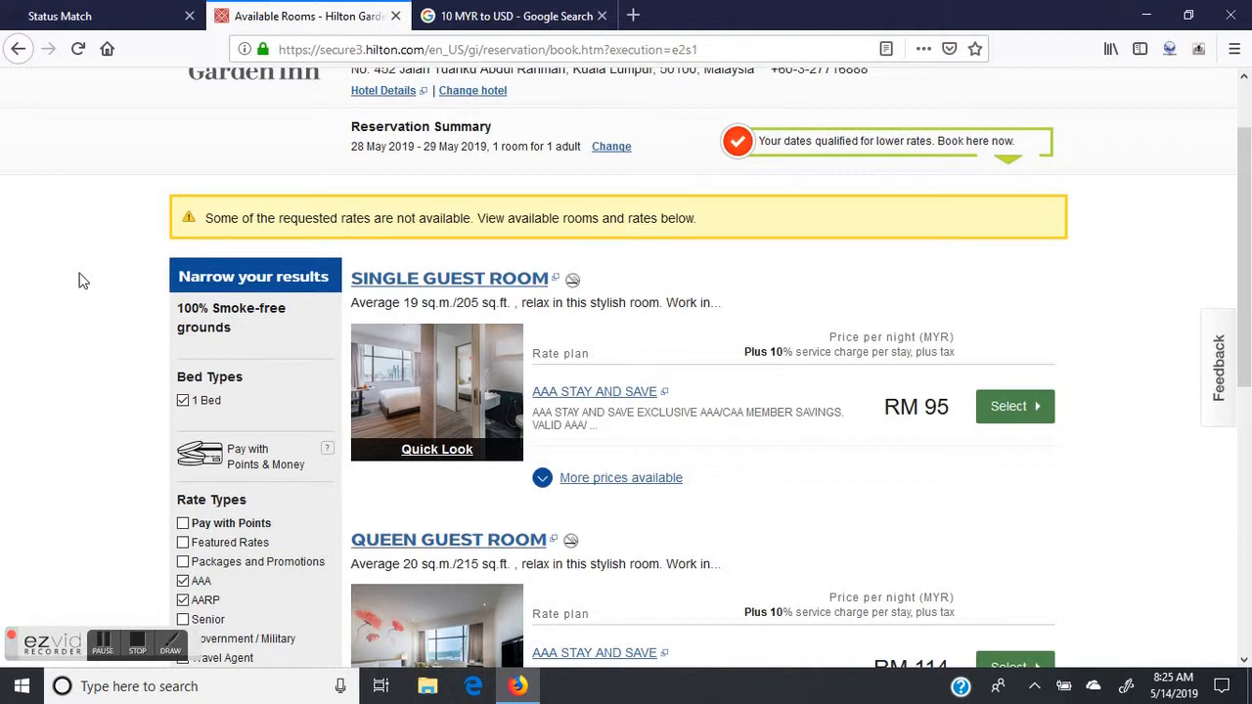
pyautogui.moveTo(71, 290)
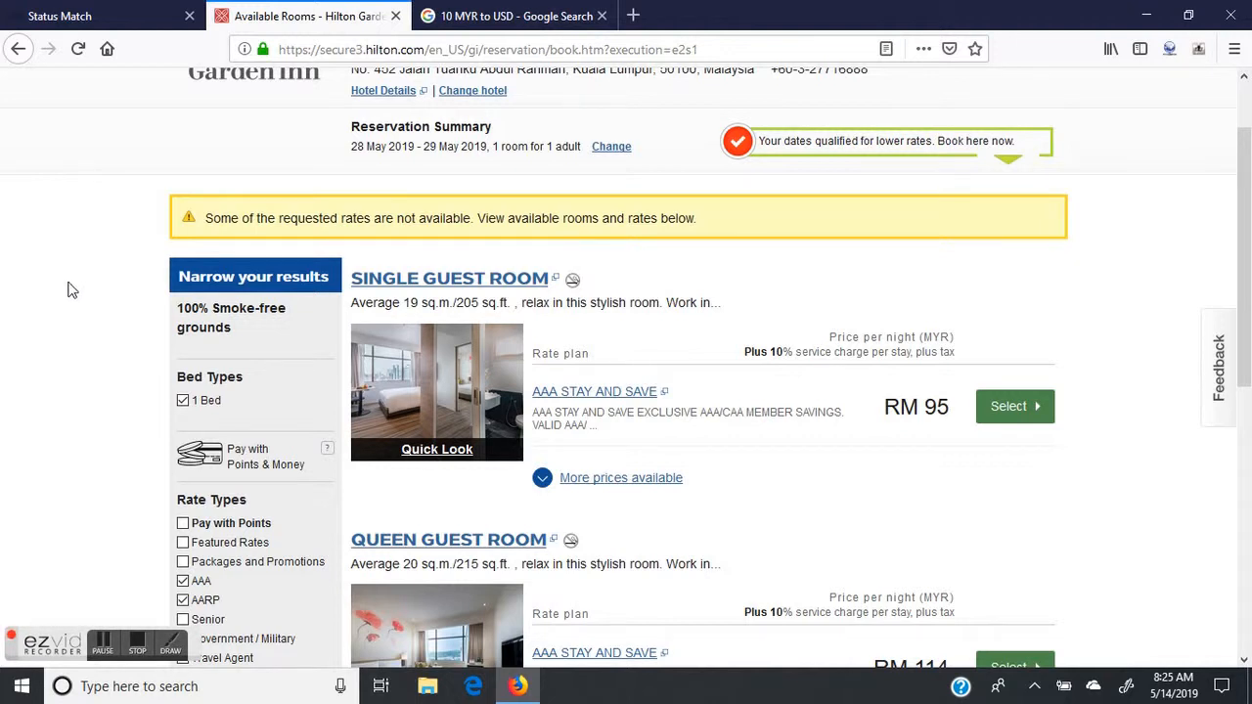
# Tick Senior under Rate Types so it filters results alongside AAA and AARP.
pyautogui.scroll(-3)
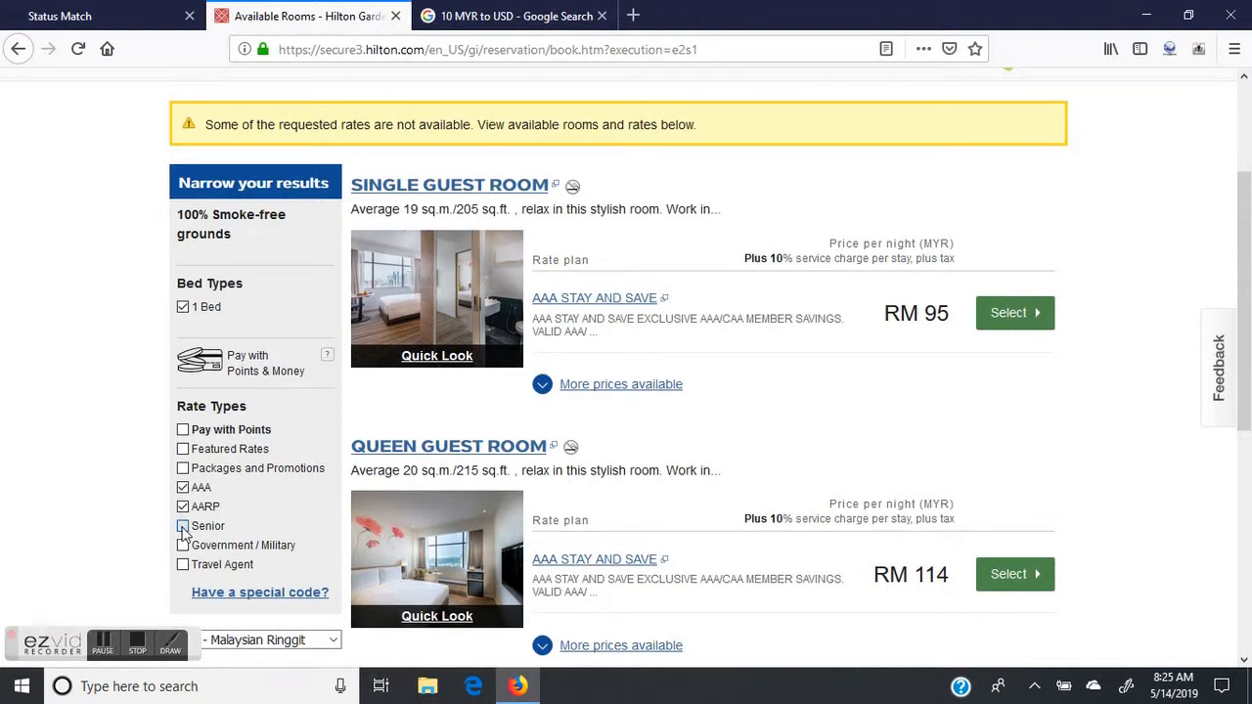
pyautogui.click(182, 526)
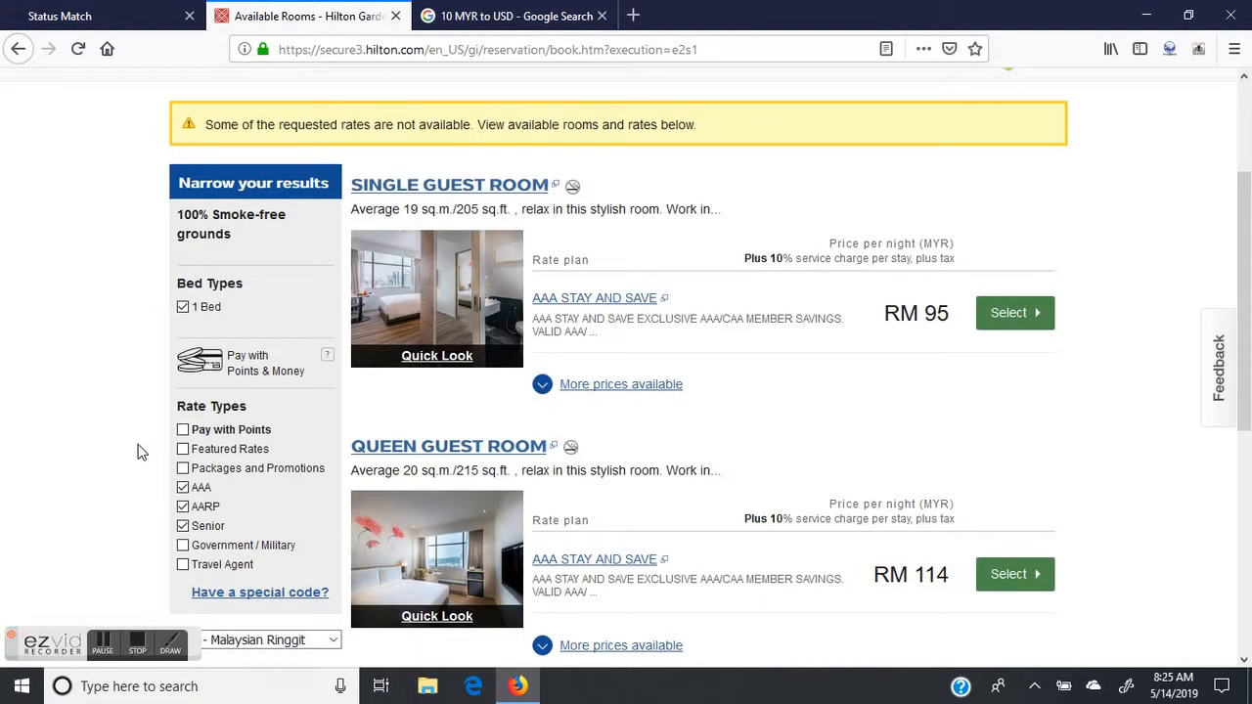
pyautogui.scroll(3)
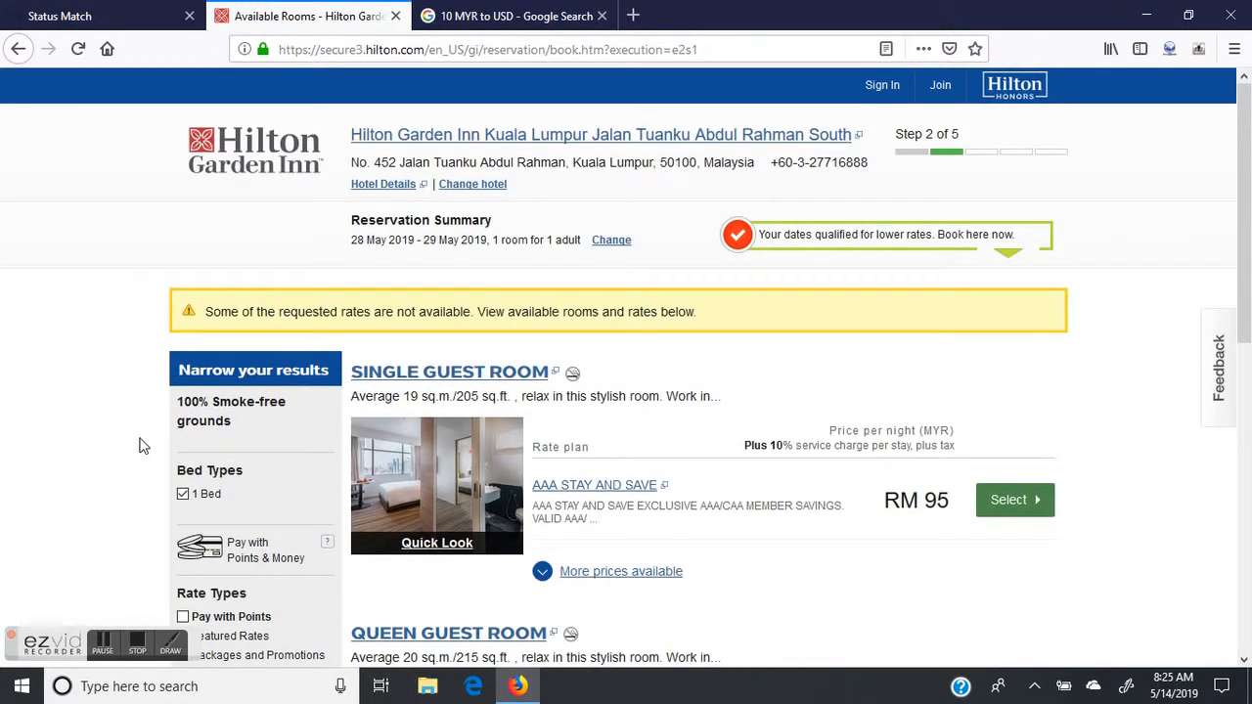
pyautogui.scroll(-3)
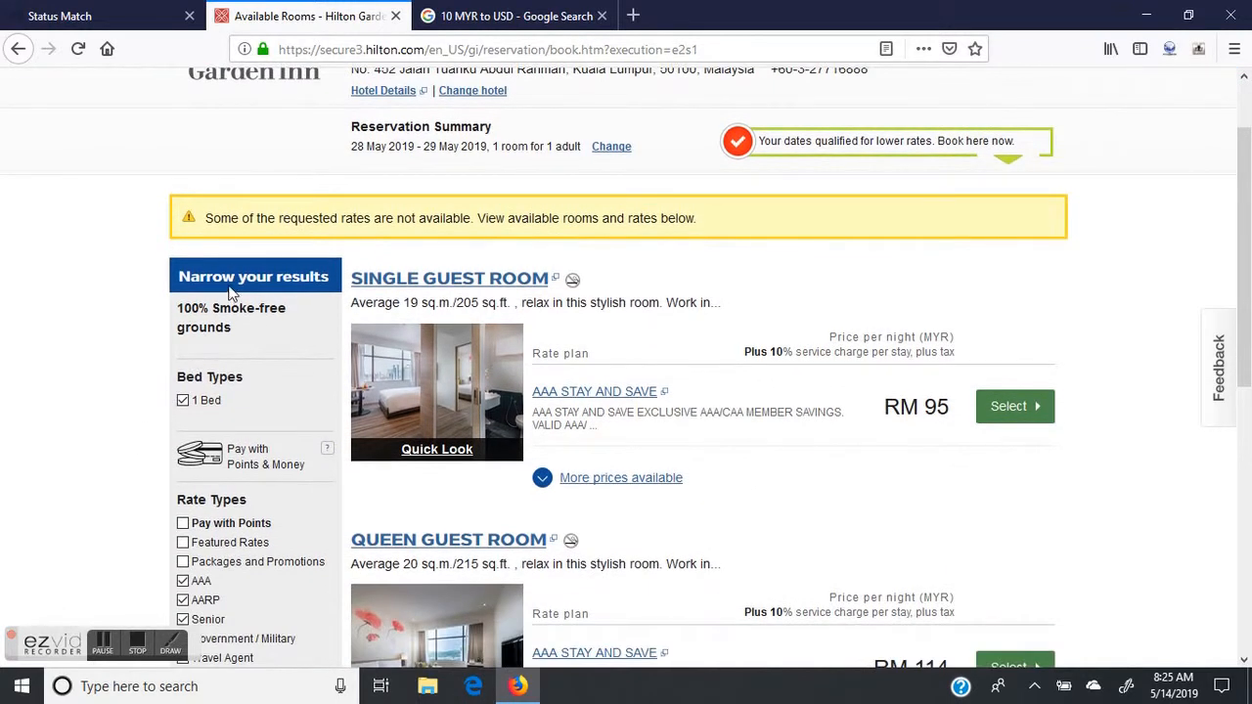
pyautogui.moveTo(689, 249)
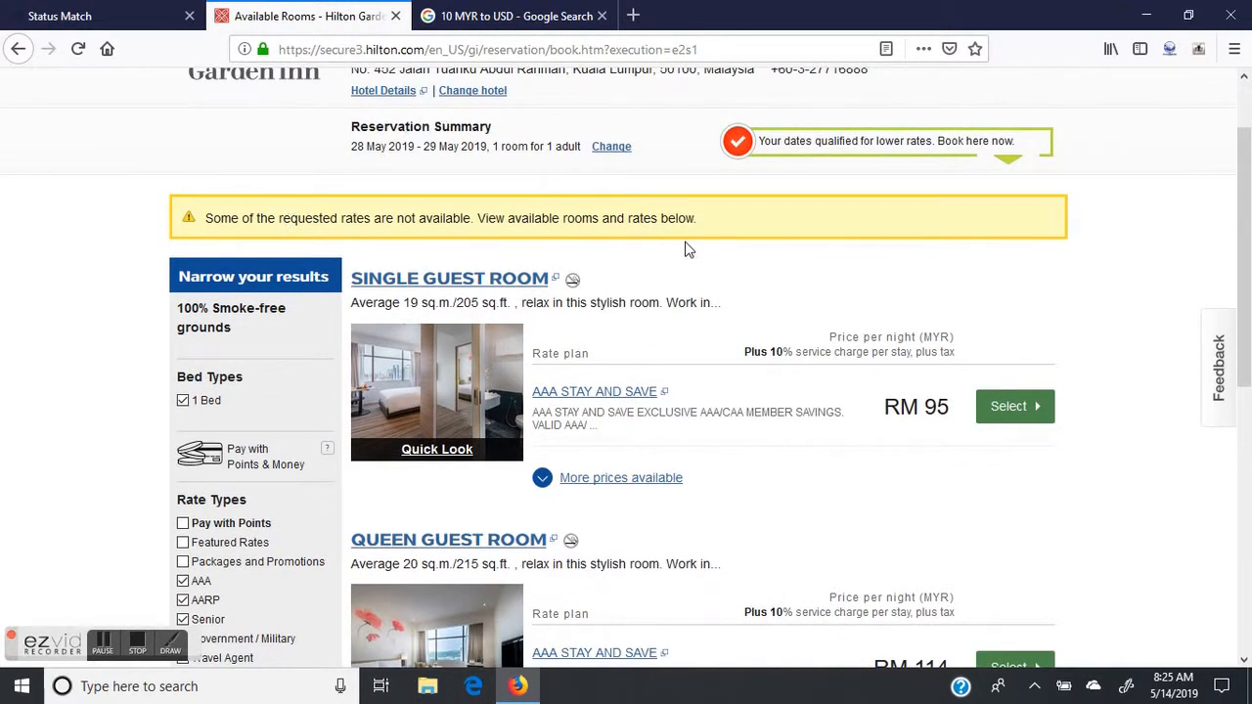
pyautogui.moveTo(634, 482)
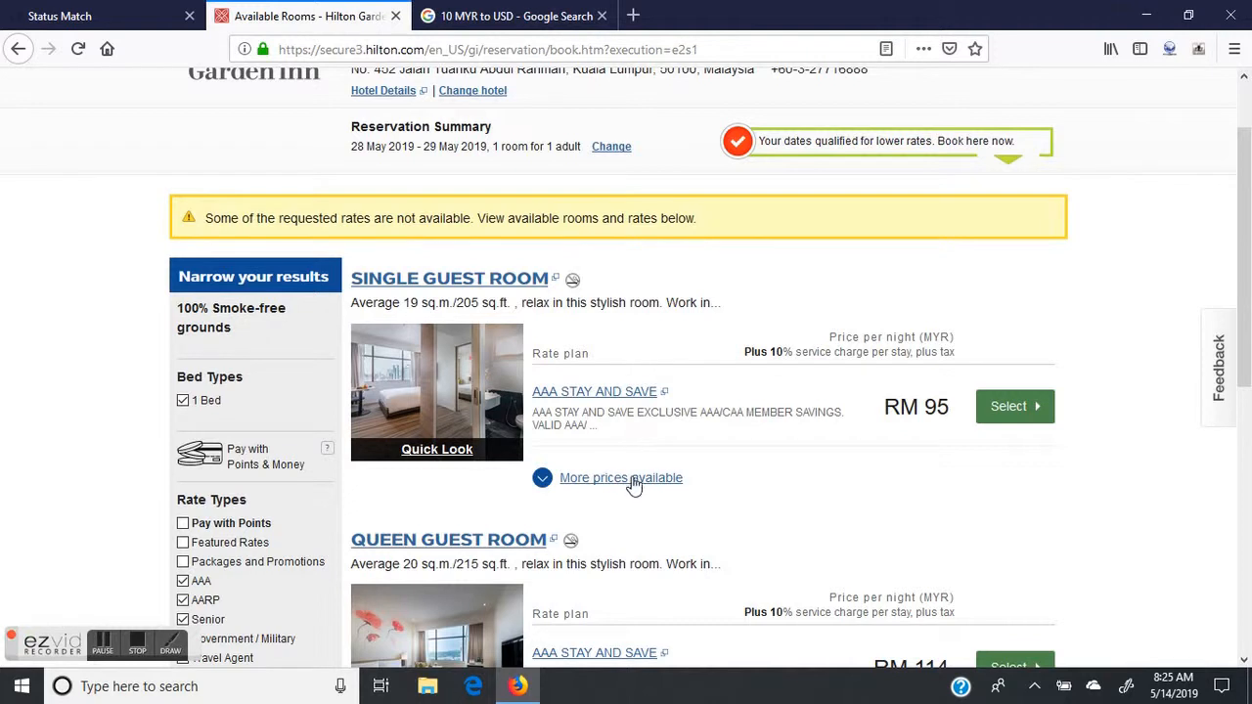
# Expand all prices for the Single Guest Room and select the SEMI-FLEX rate at RM 96.
pyautogui.click(622, 477)
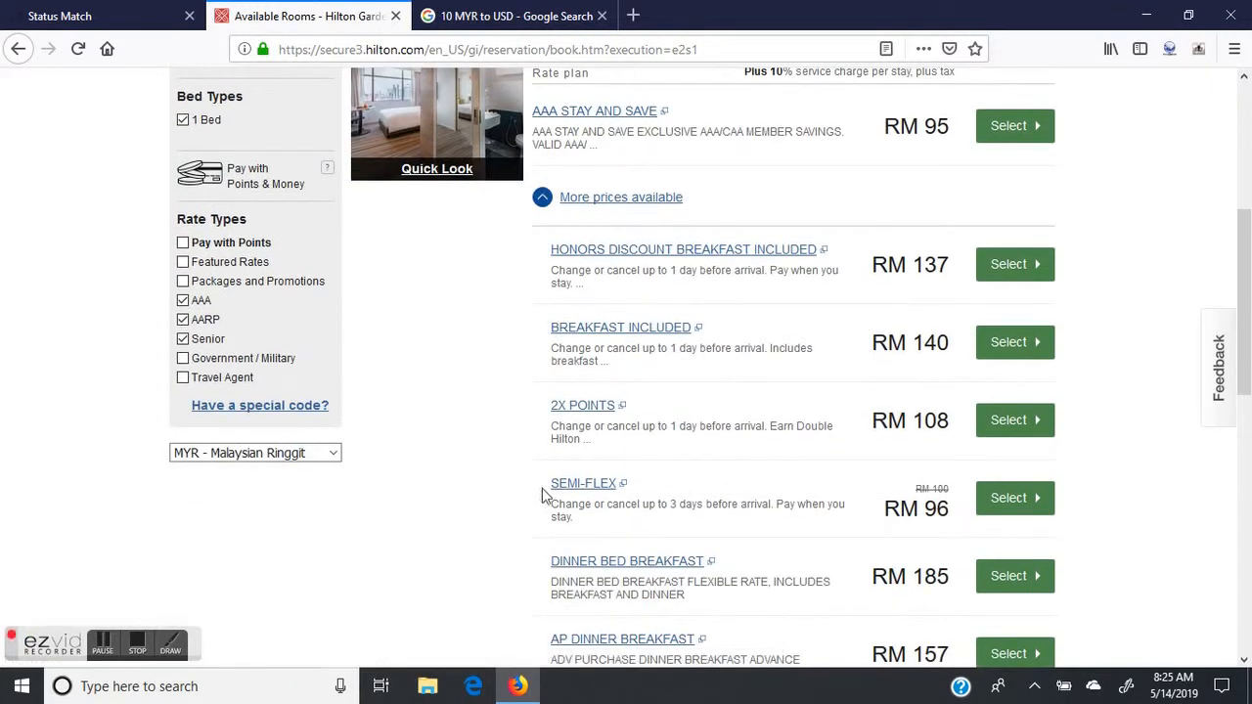
pyautogui.moveTo(1013, 499)
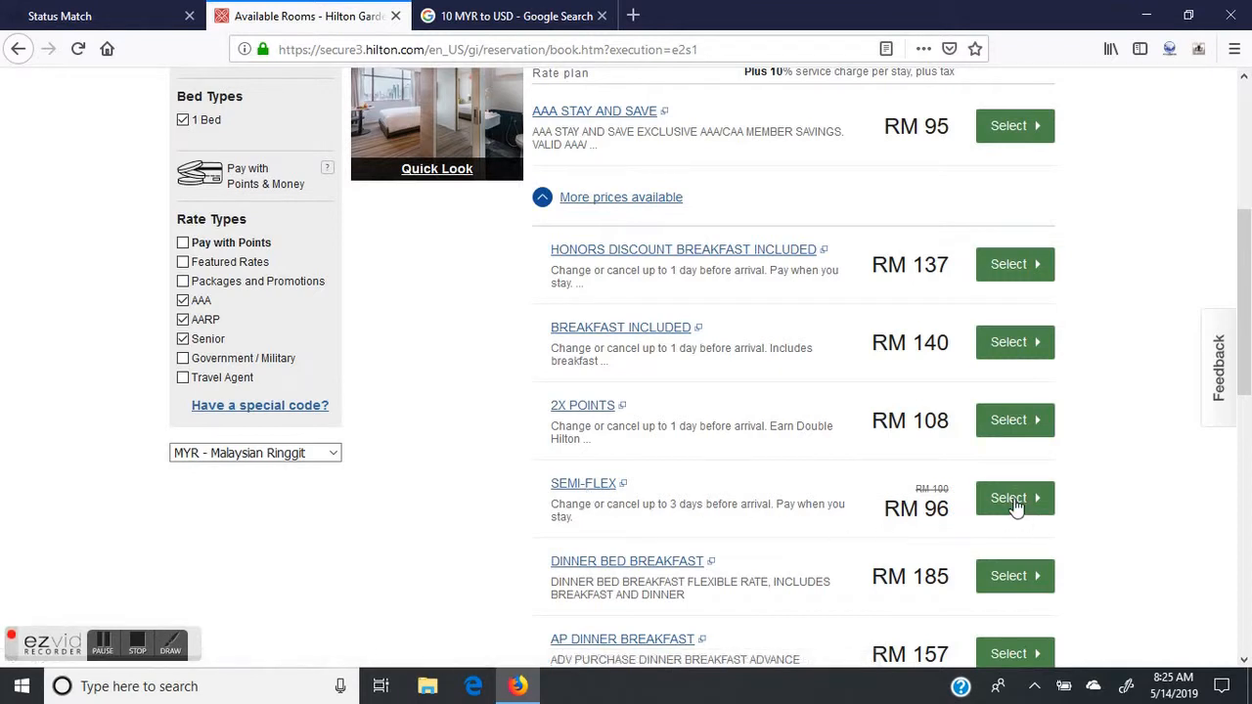
pyautogui.click(1013, 498)
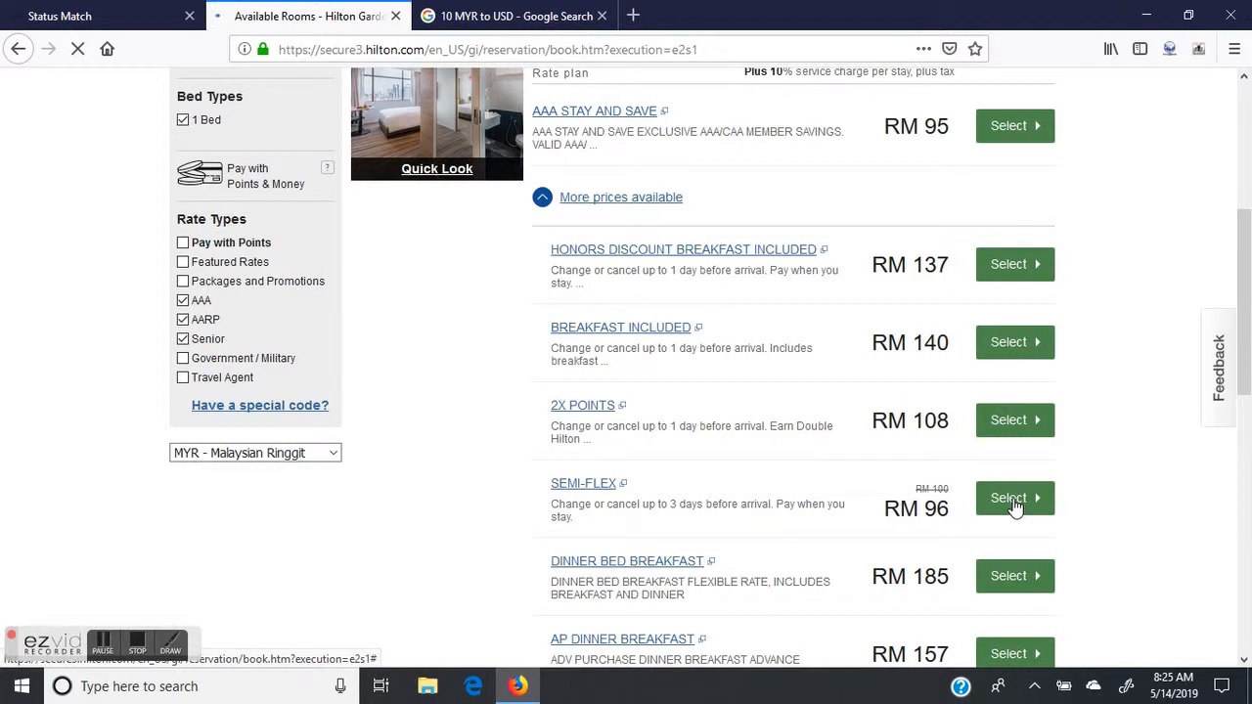
pyautogui.click(1014, 499)
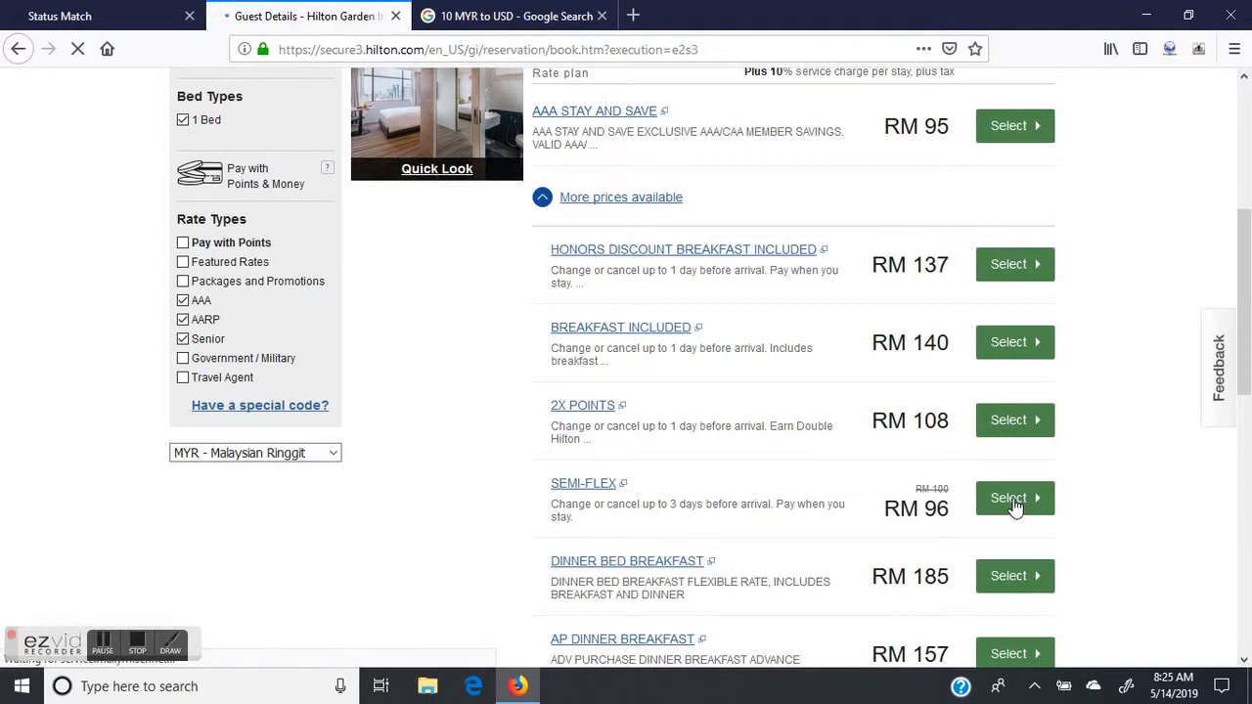
# Confirm the SEMI-FLEX selection and land on the Guest Information form, step 3 of 5.
pyautogui.click(1014, 498)
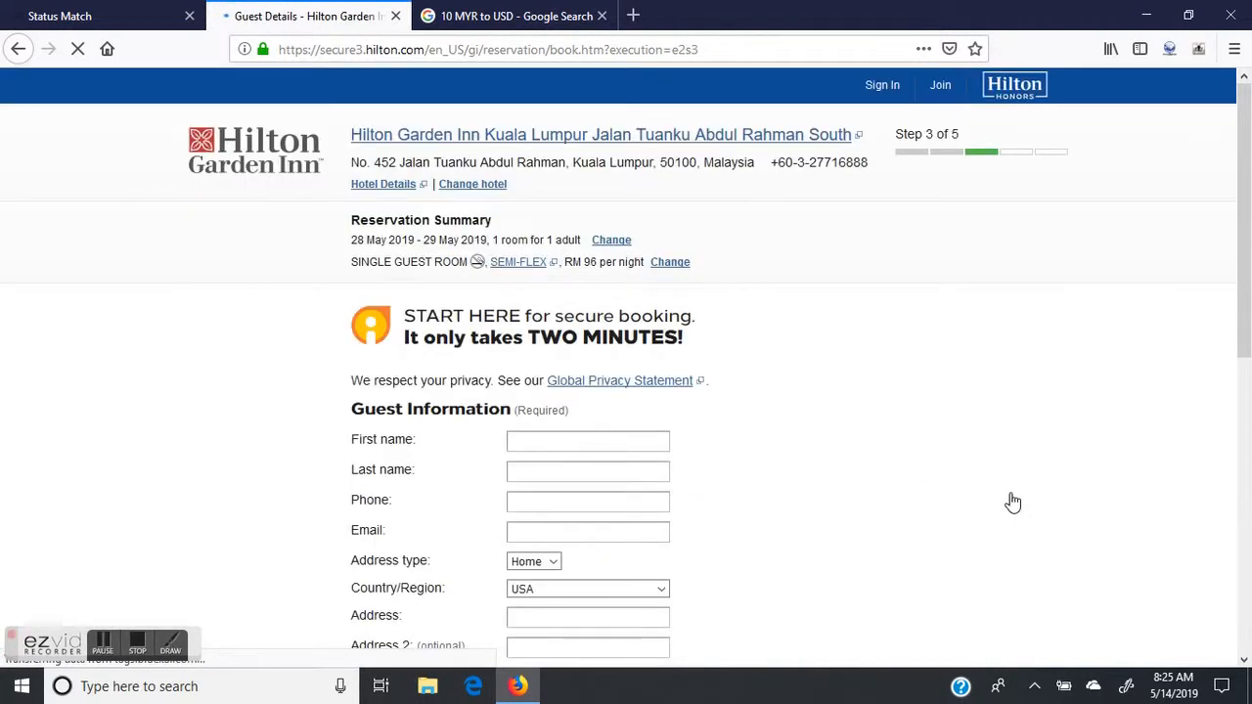
pyautogui.scroll(-3)
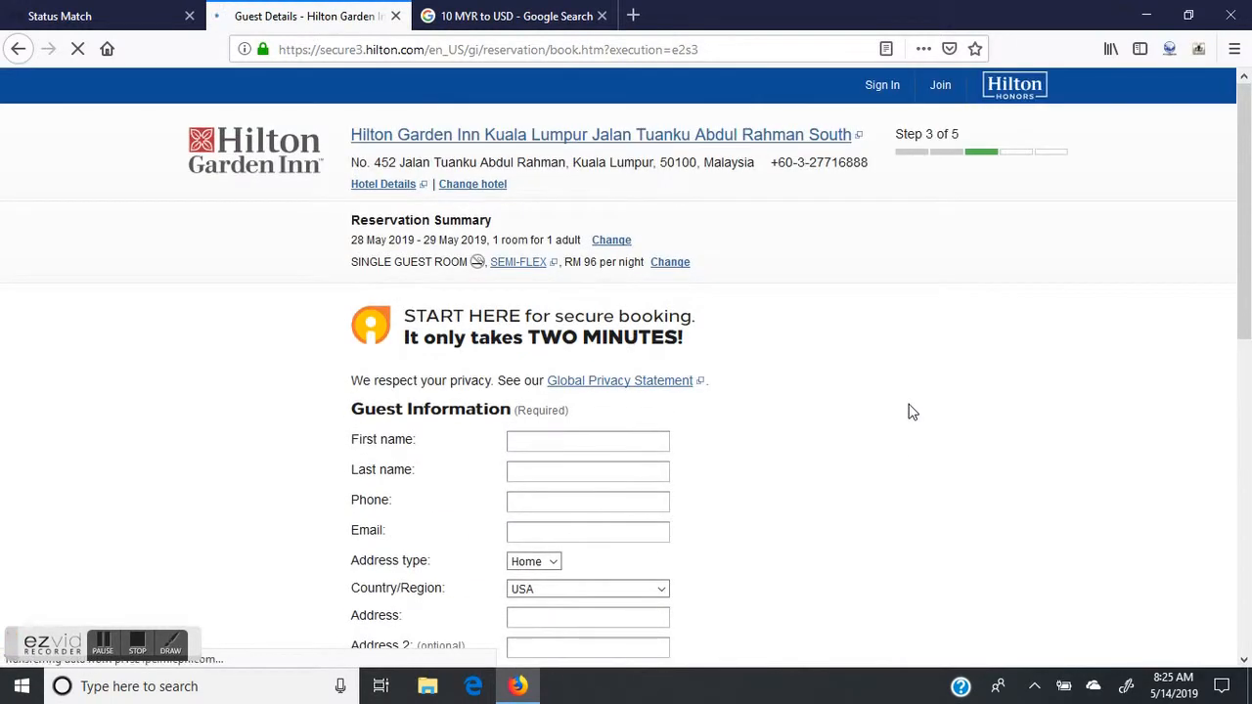
pyautogui.moveTo(277, 297)
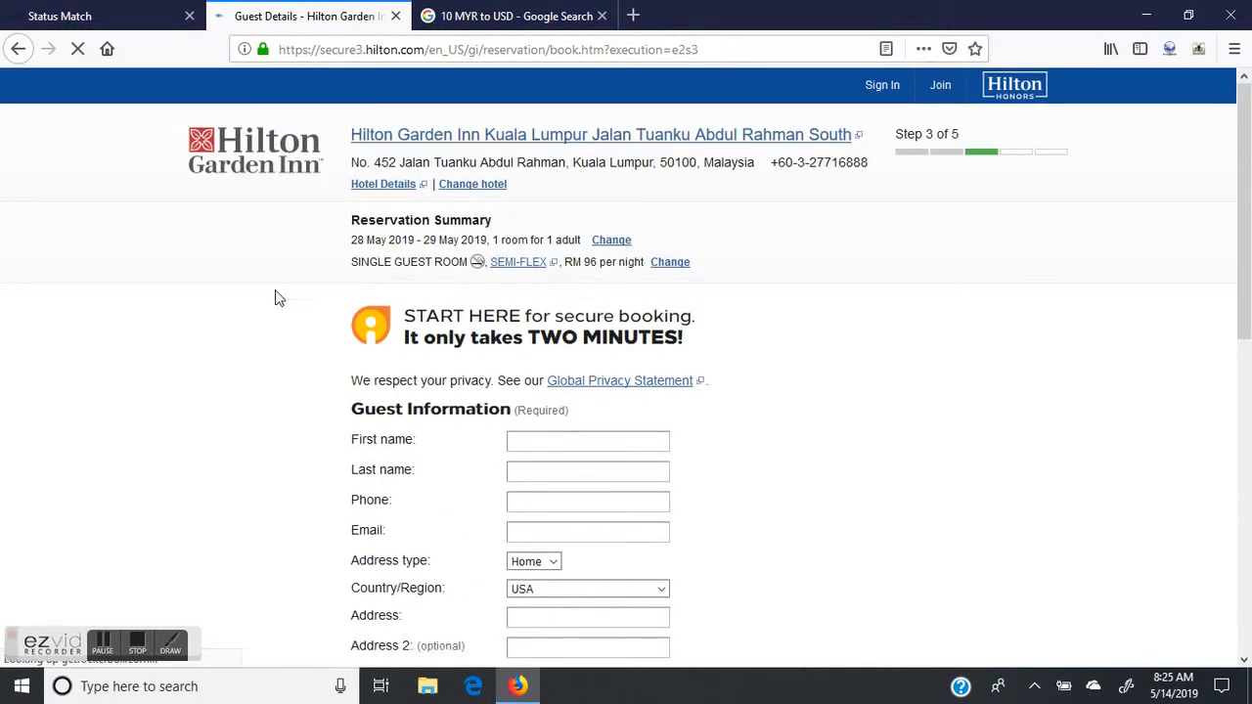